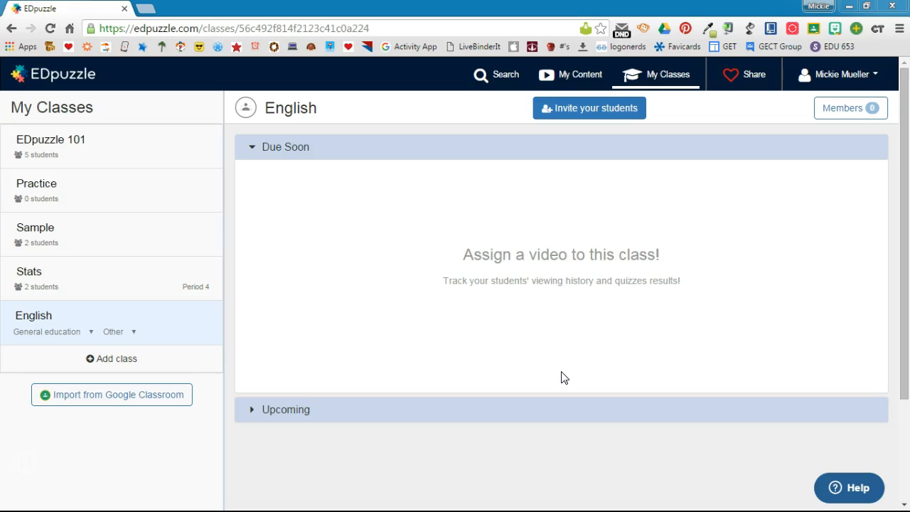
mouse_move(107, 344)
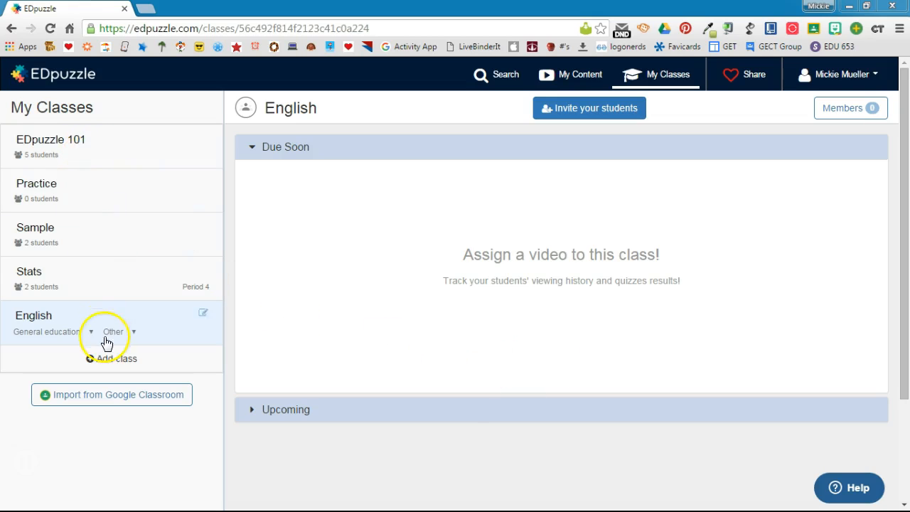
mouse_move(106, 362)
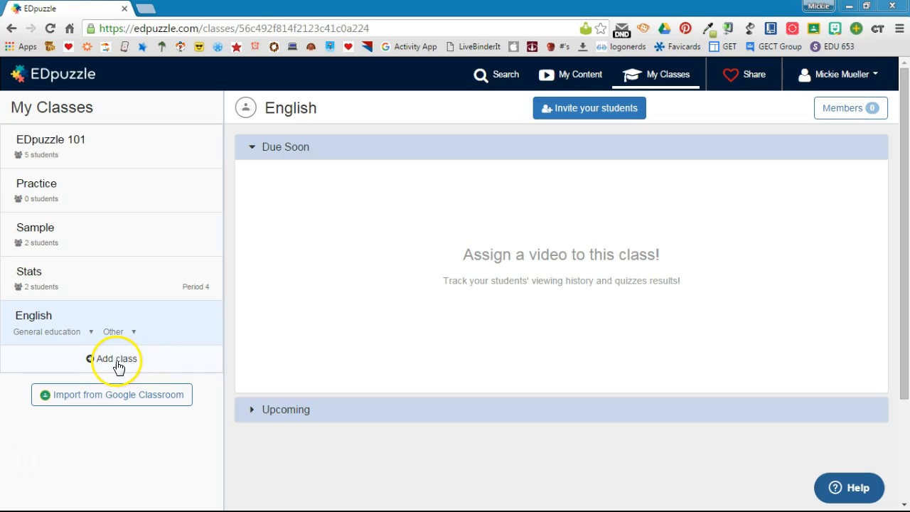
mouse_move(117, 401)
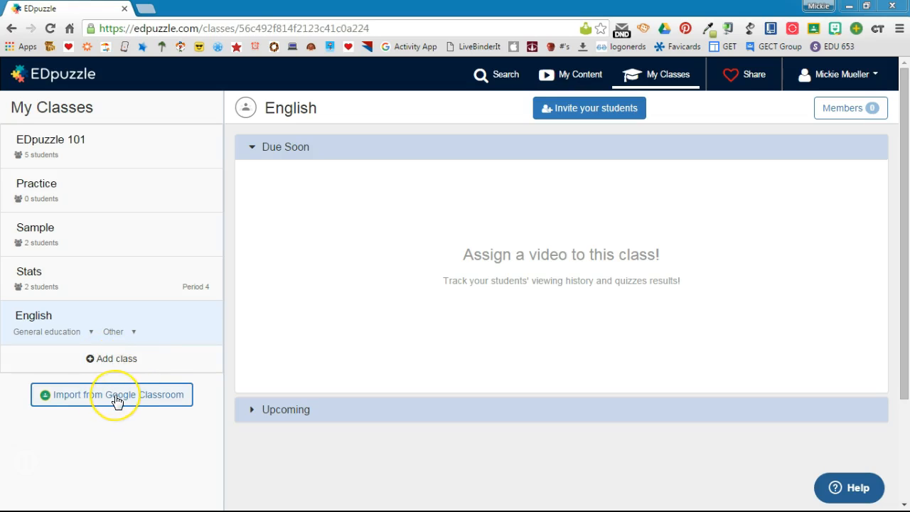
mouse_move(116, 362)
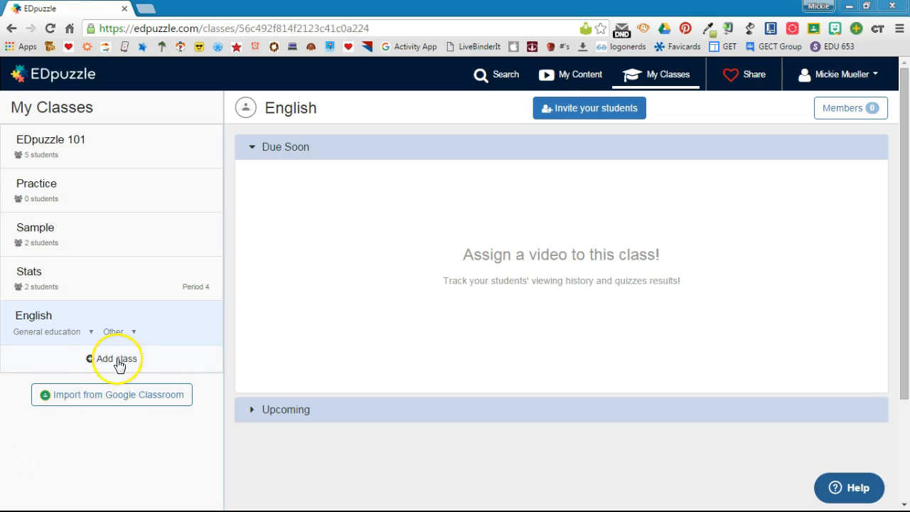
Step: Create a class named 'Math' and save it
click(116, 358)
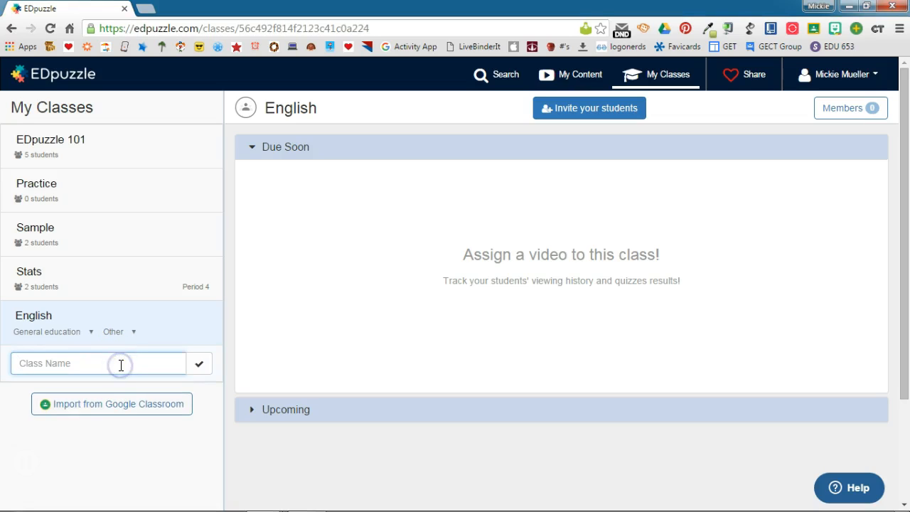
text(Math)
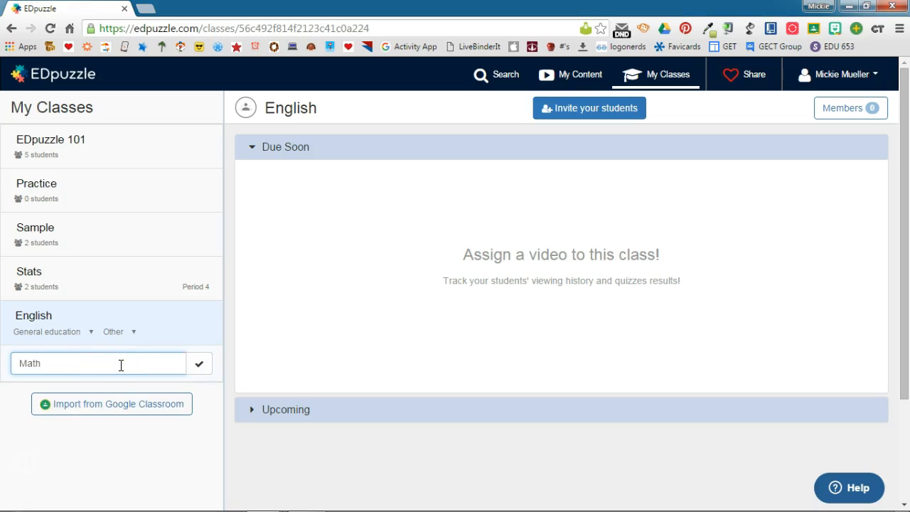
click(199, 363)
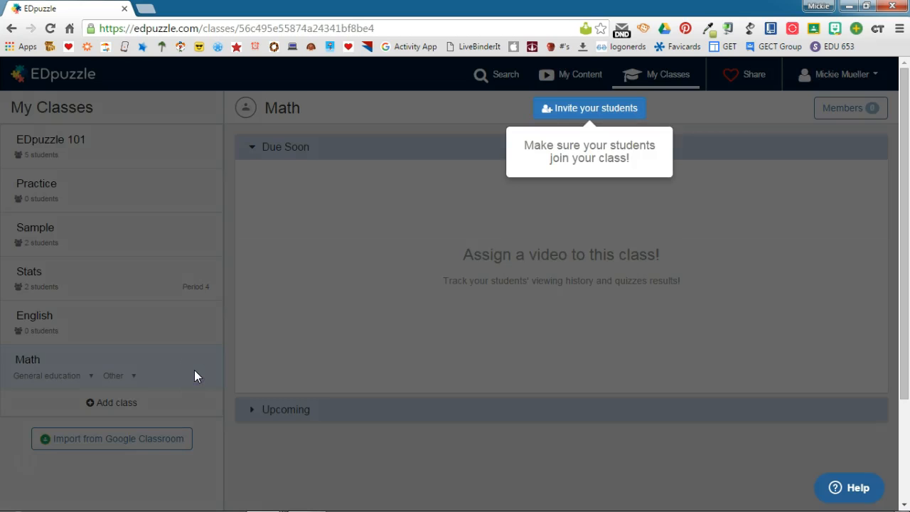
mouse_move(423, 359)
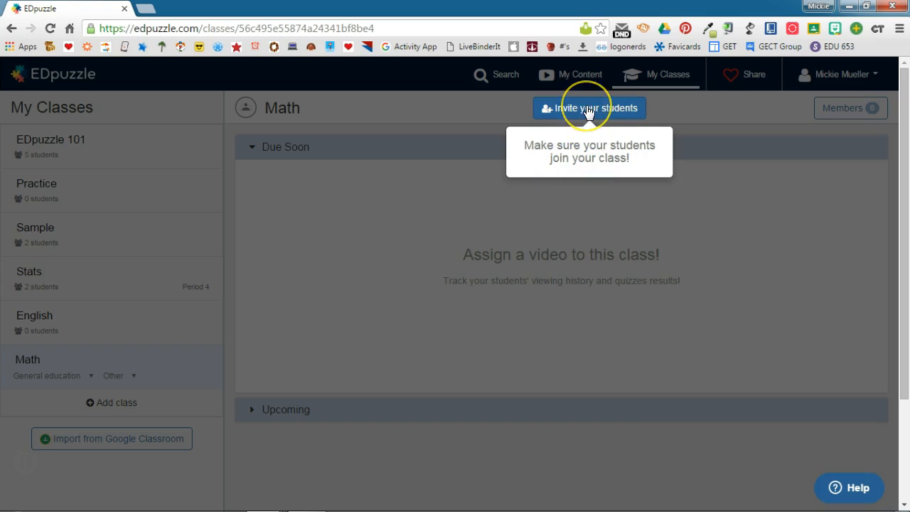
click(588, 107)
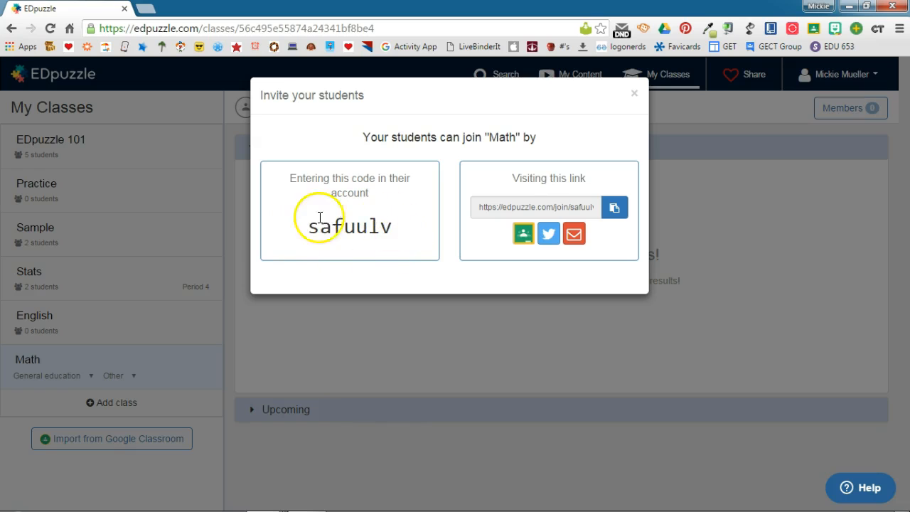
mouse_move(452, 209)
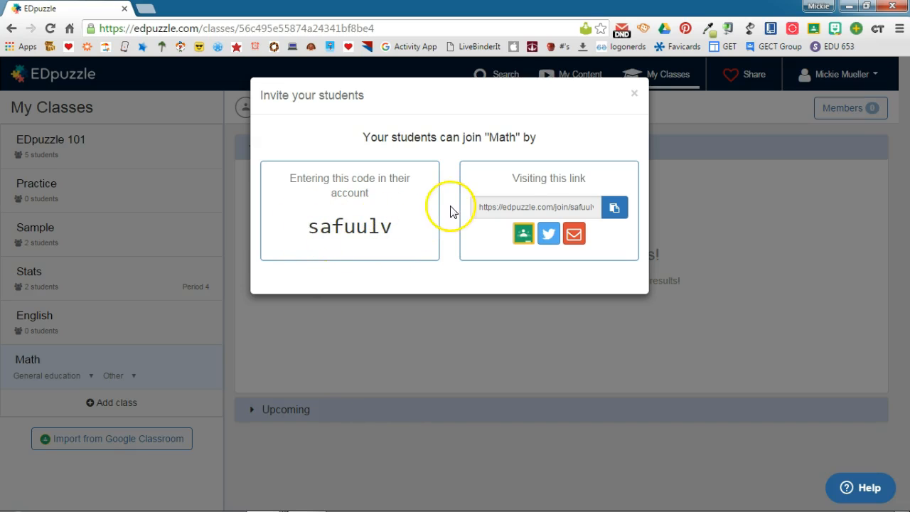
mouse_move(548, 234)
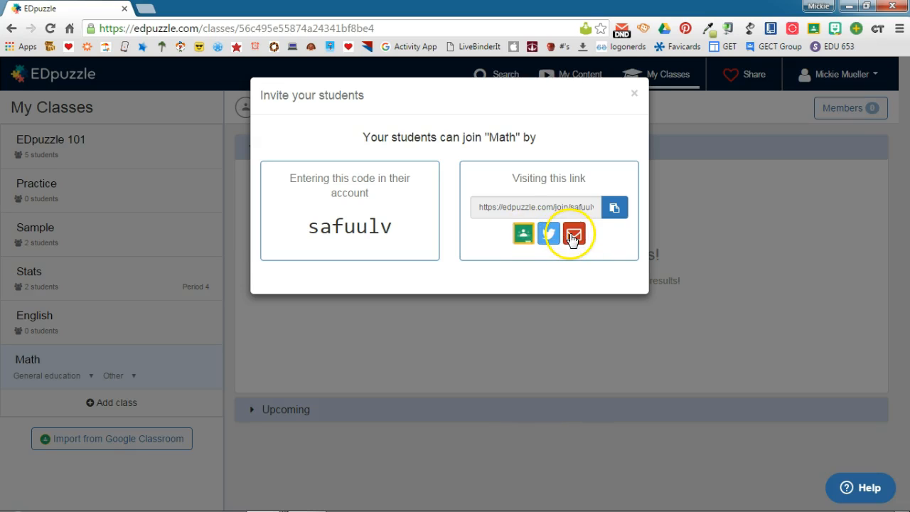
mouse_move(593, 257)
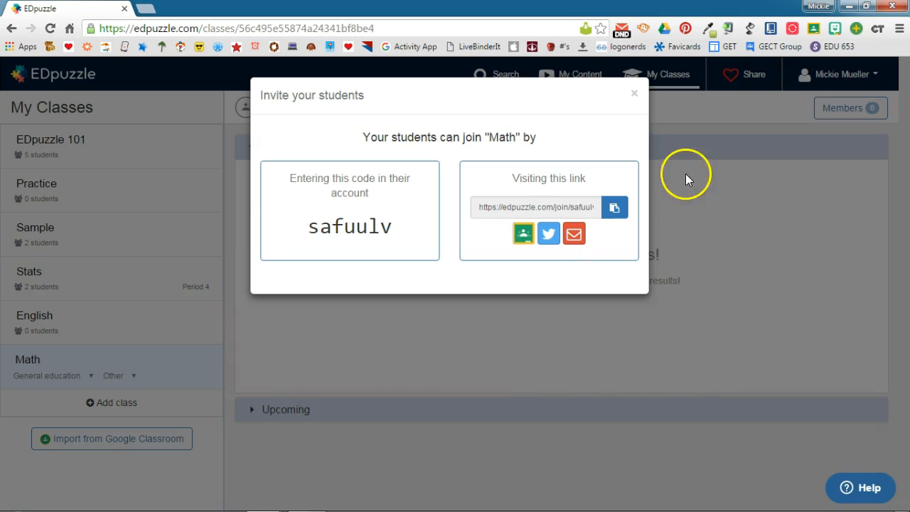
mouse_move(634, 93)
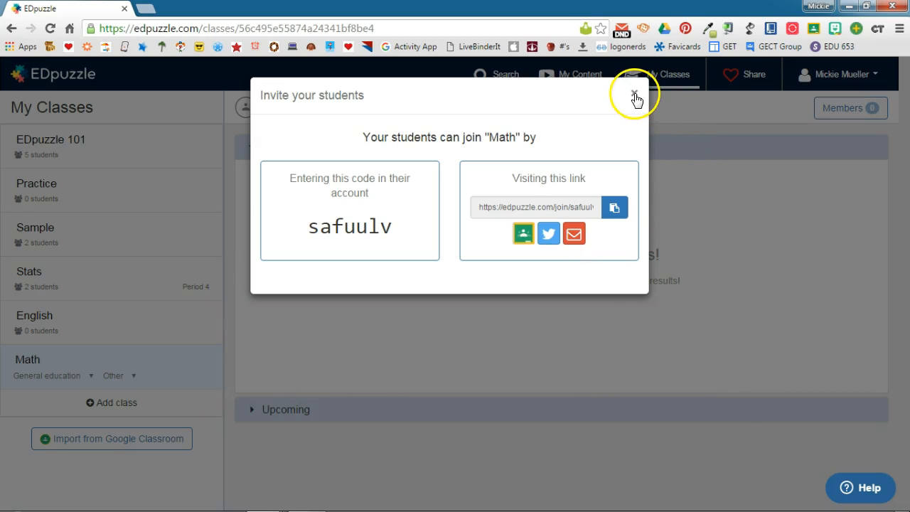
click(632, 94)
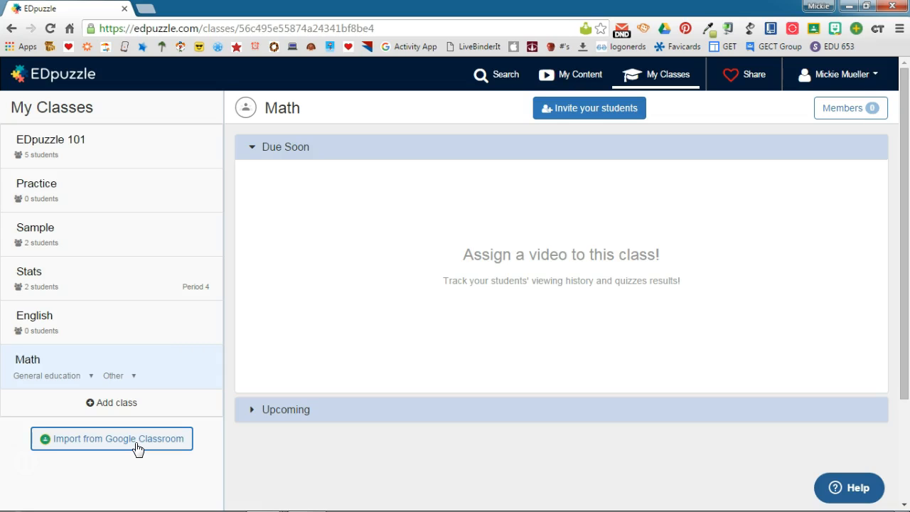
Step: Import the Marketing course from Google Classroom into EDpuzzle
click(112, 438)
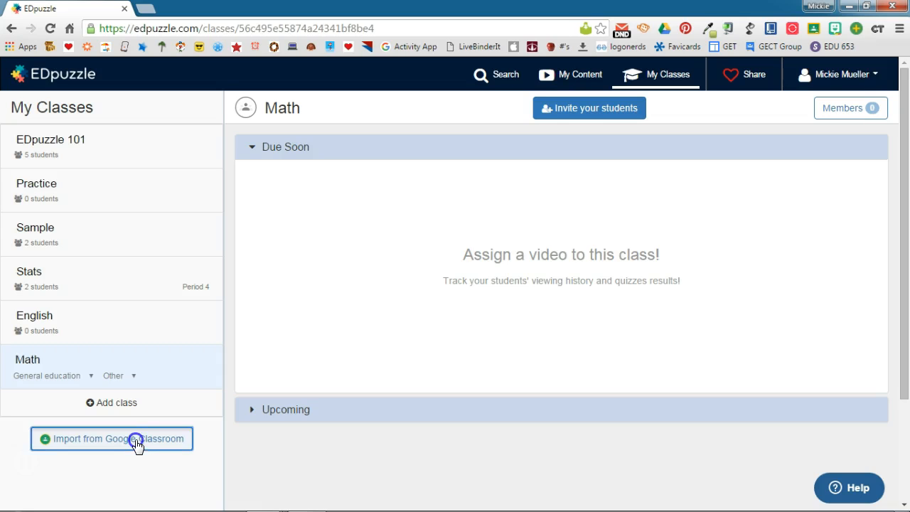
click(112, 439)
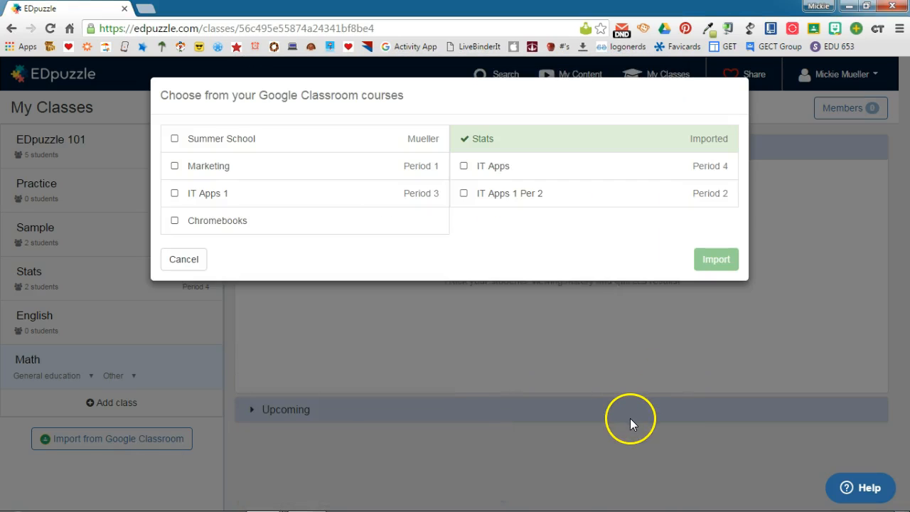
mouse_move(247, 151)
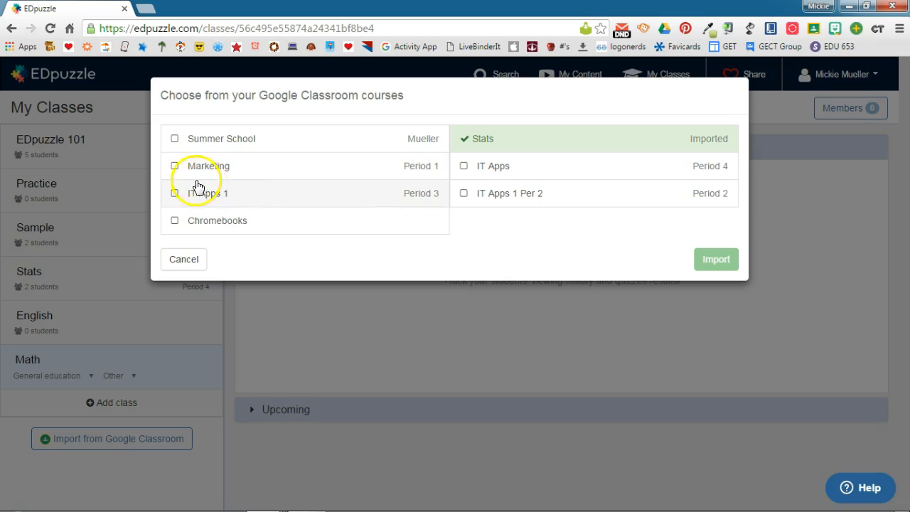
click(174, 165)
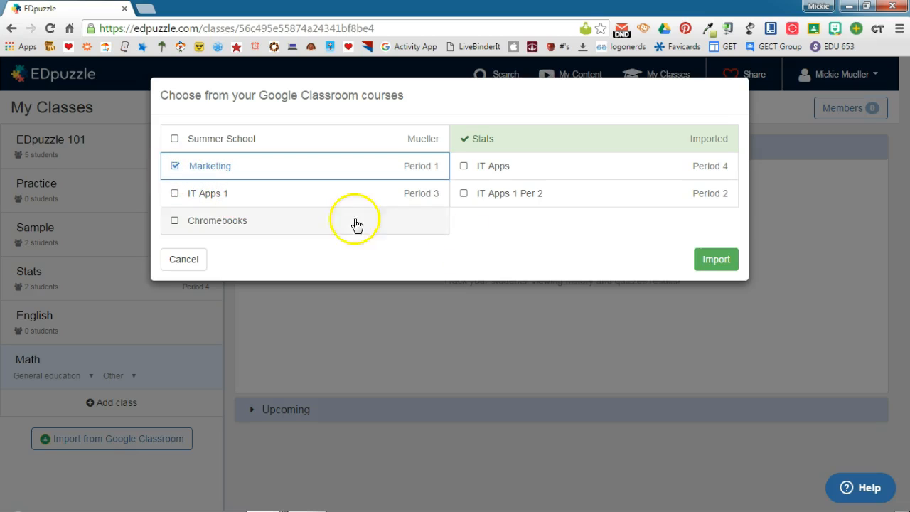
click(715, 259)
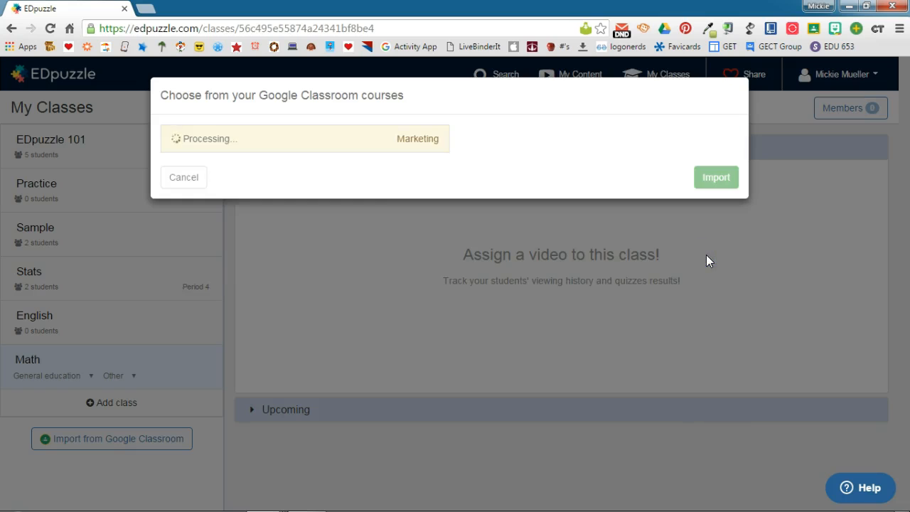
click(716, 177)
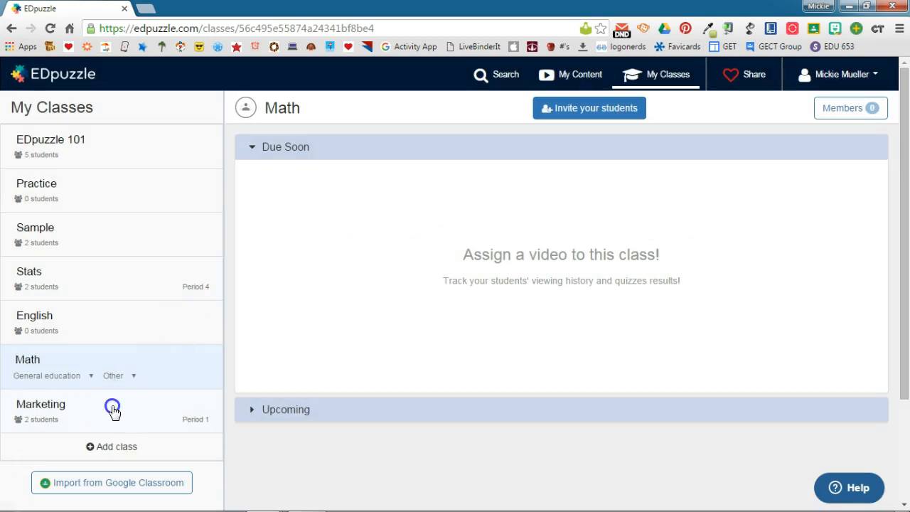
Step: Re-import Marketing's two students from Google Classroom, then go back to the class page
click(40, 403)
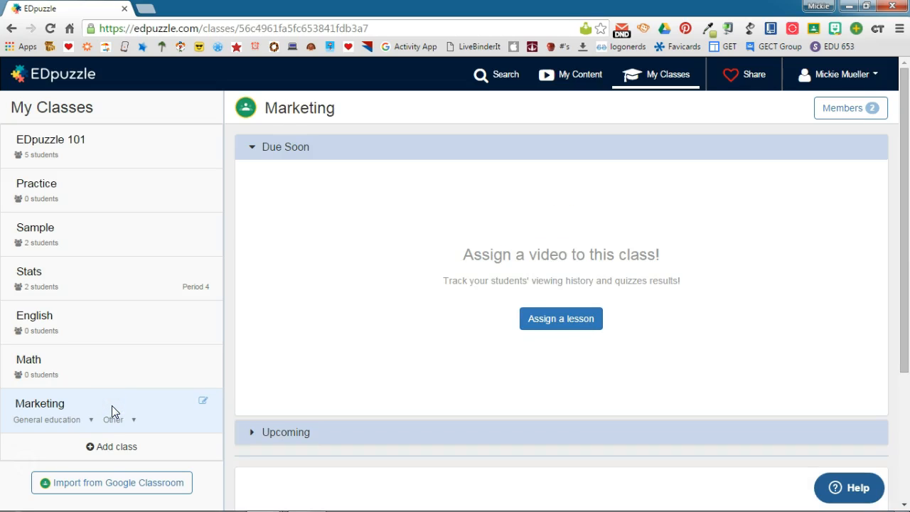
click(850, 107)
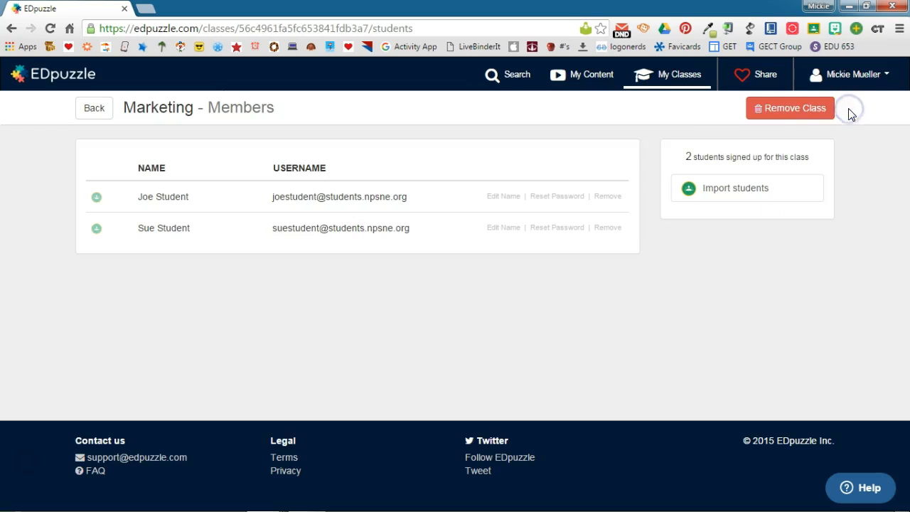
mouse_move(386, 203)
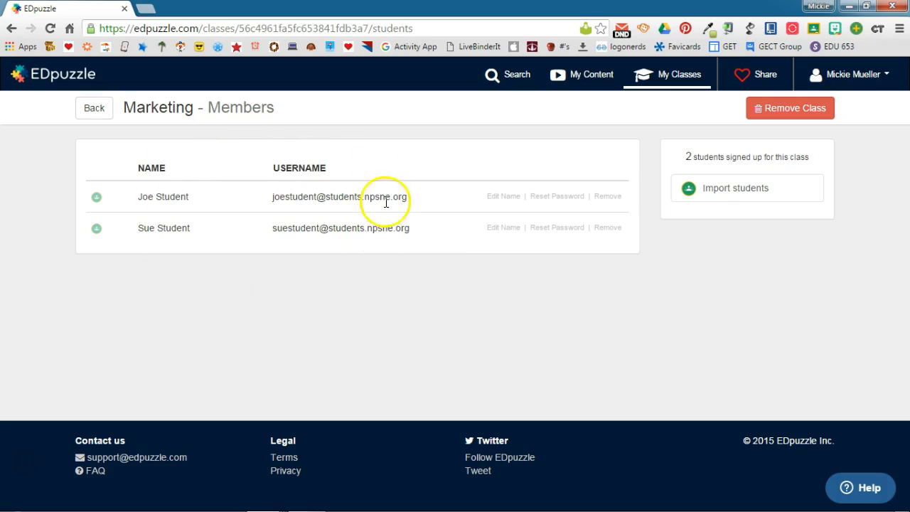
mouse_move(421, 261)
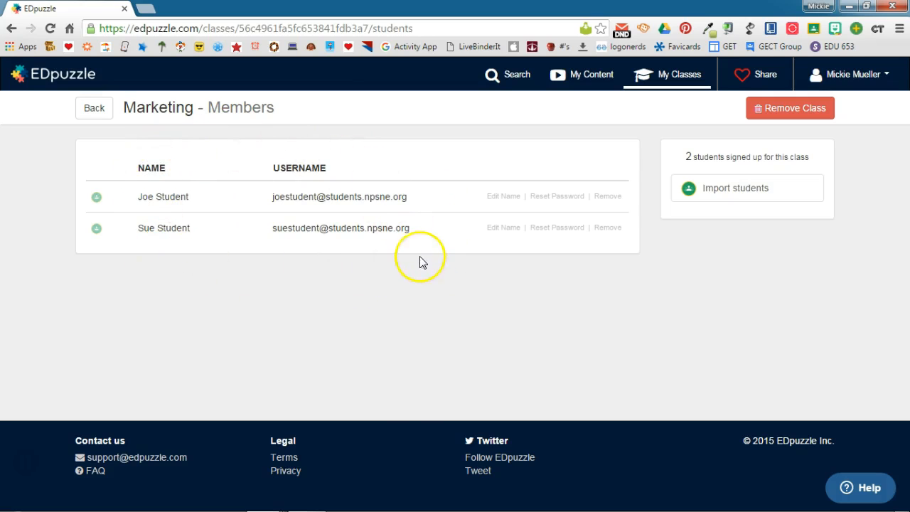
mouse_move(590, 264)
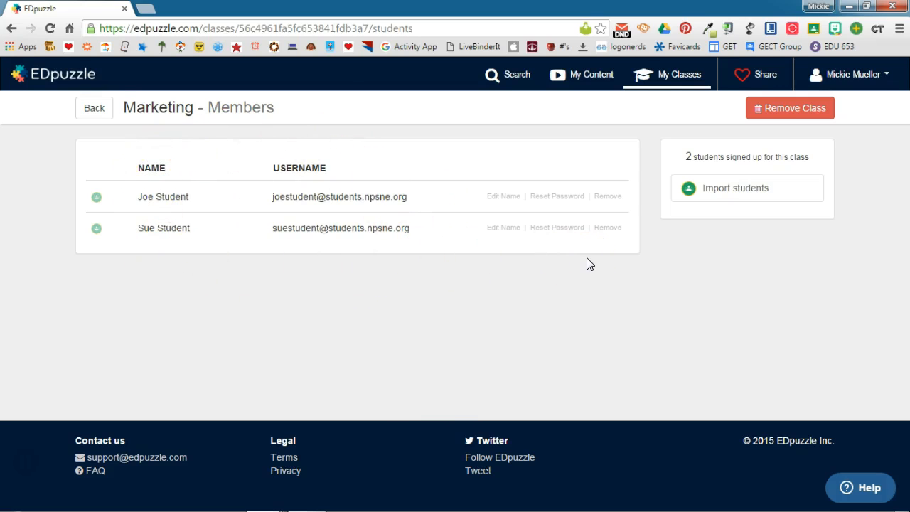
mouse_move(712, 273)
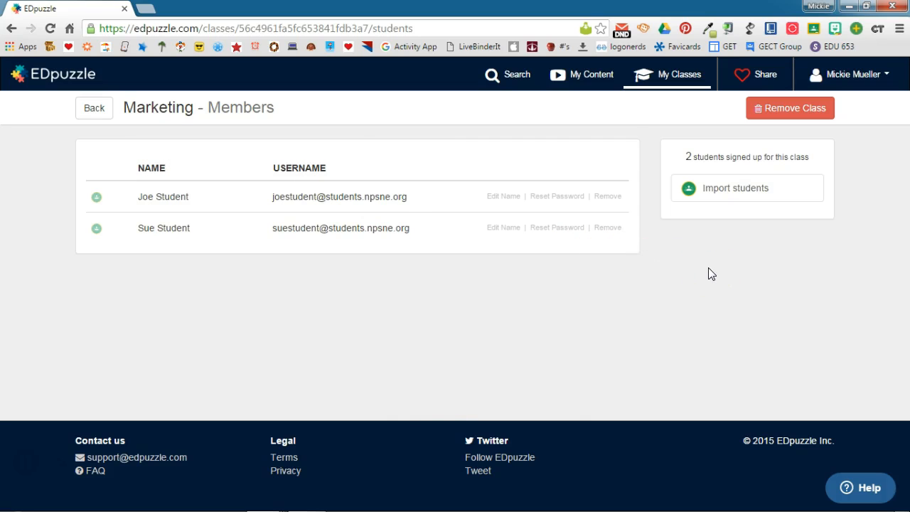
click(735, 188)
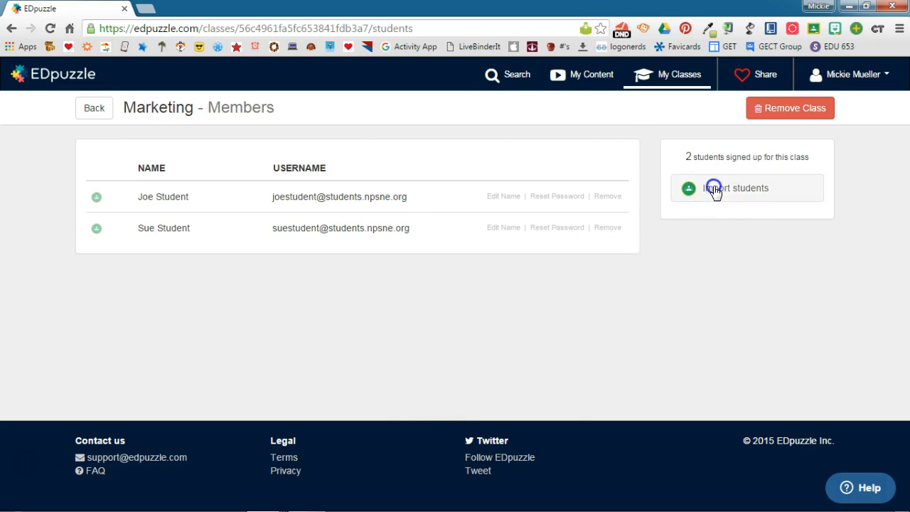
click(714, 188)
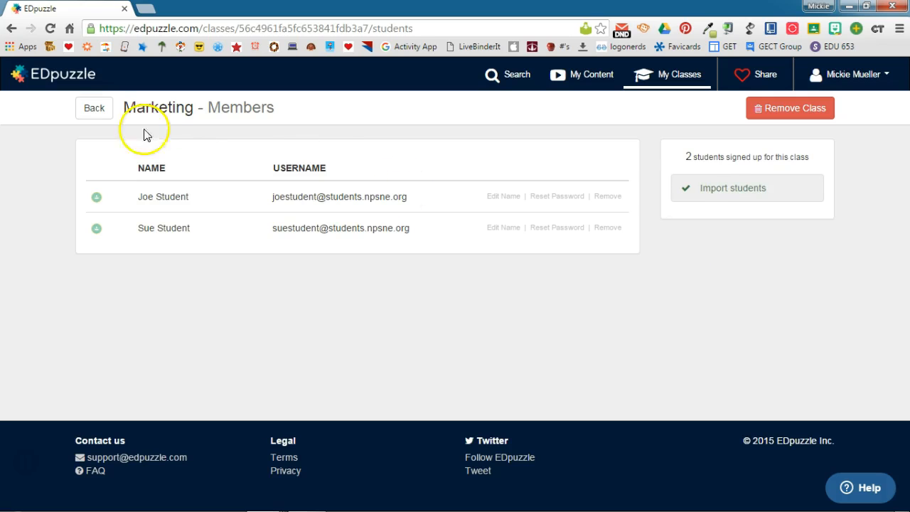
click(94, 107)
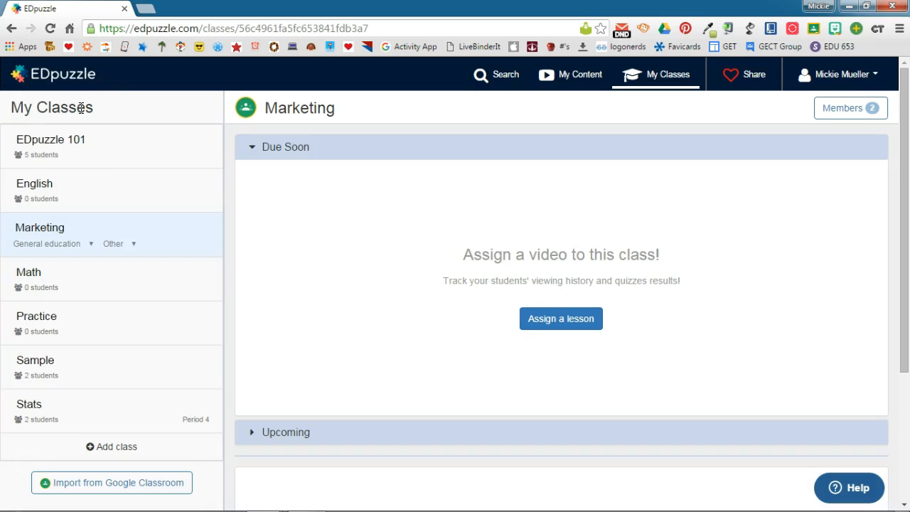